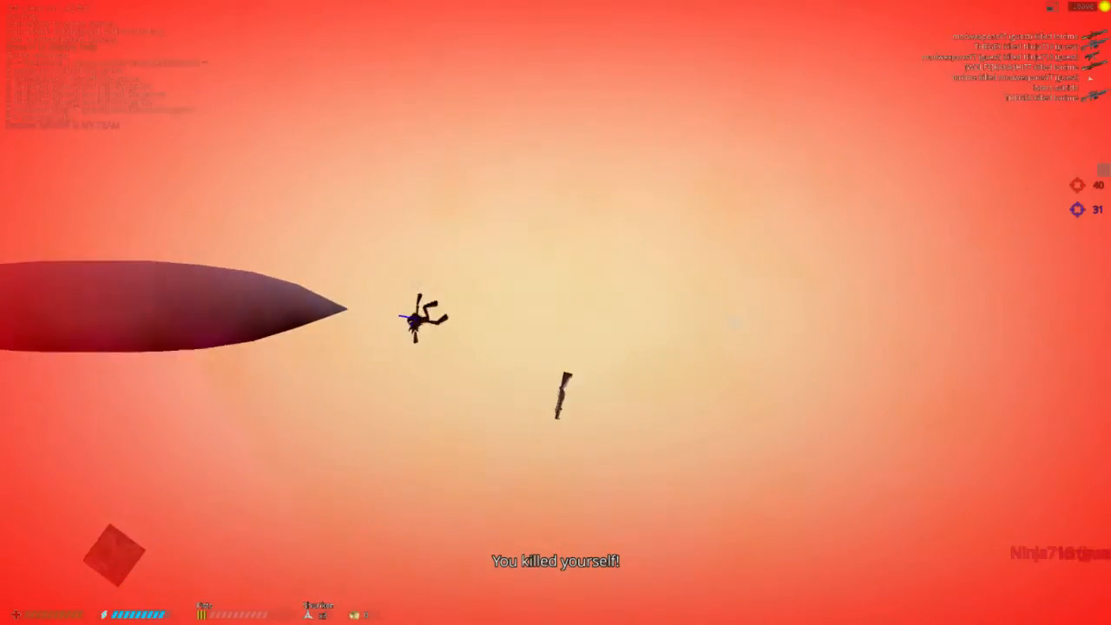
Step: Check the scoreboard with Tab while waiting to respawn near the brick hut
{"action": "key", "text": "Tab"}
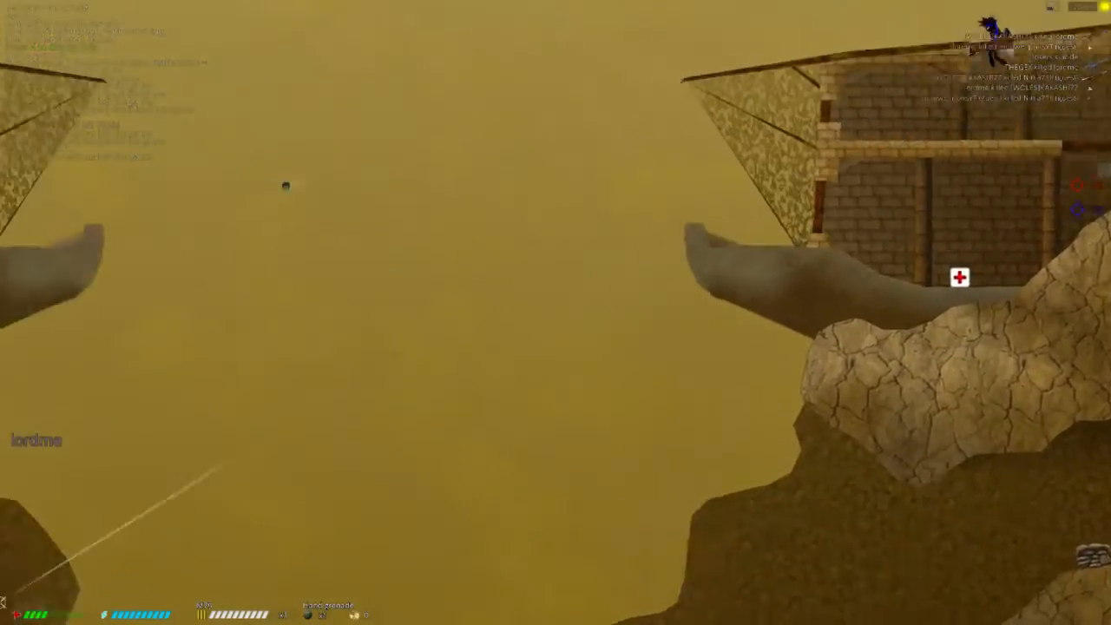
Step: Glance at the scoreboard twice while flying up toward the UFO
{"action": "key", "text": "Tab"}
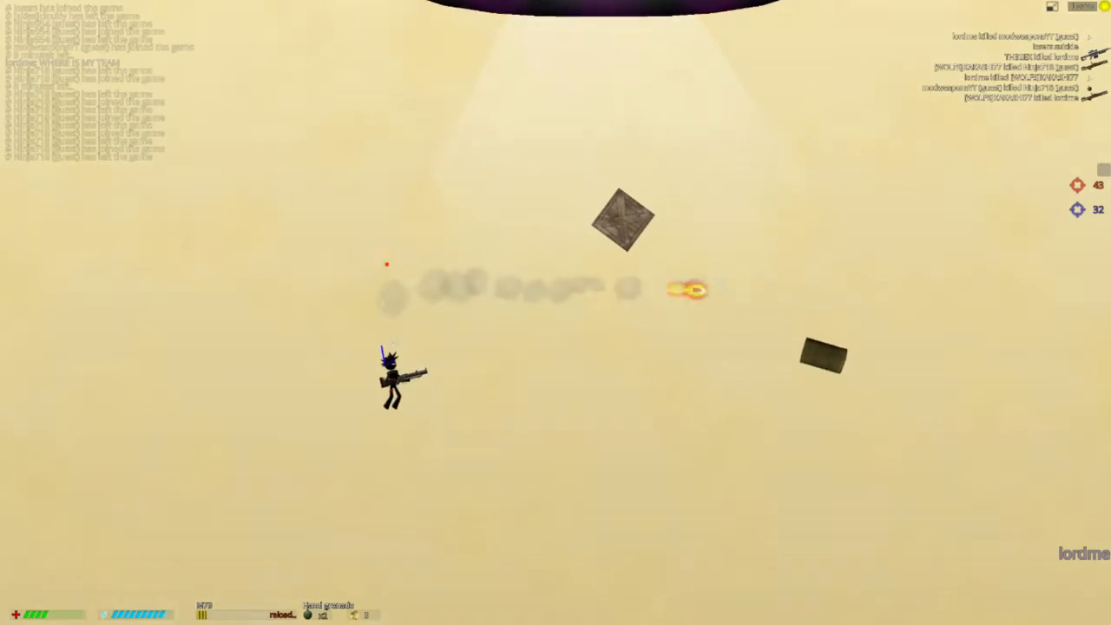
{"action": "key", "text": "Tab"}
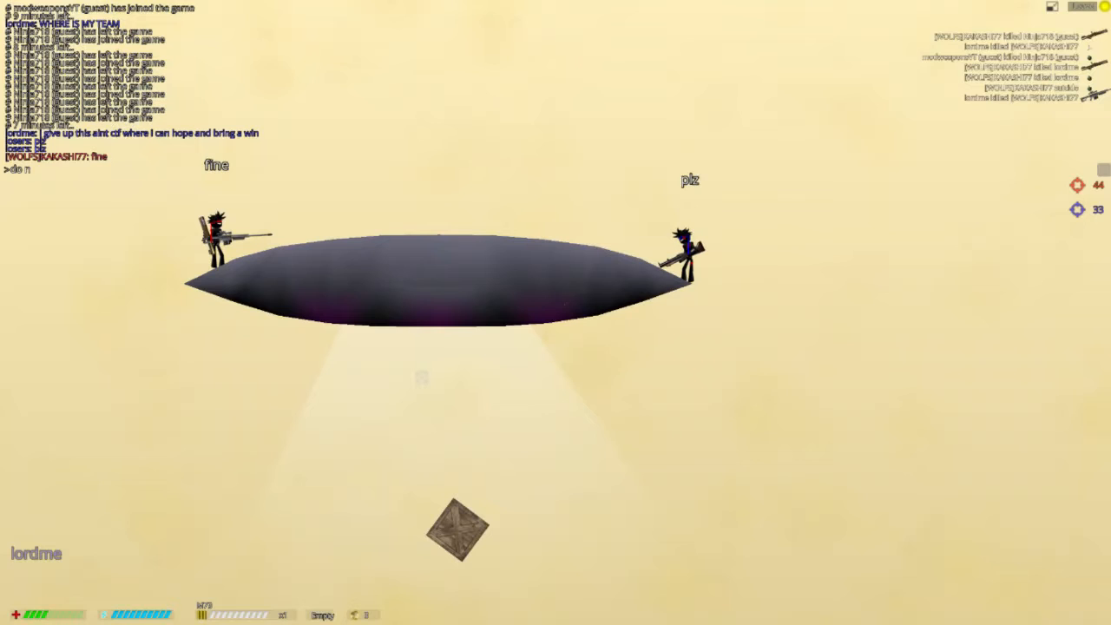
Step: Send the chat message 'do not kill me' and view the match scoreboard
{"action": "type", "text": "do not kill me"}
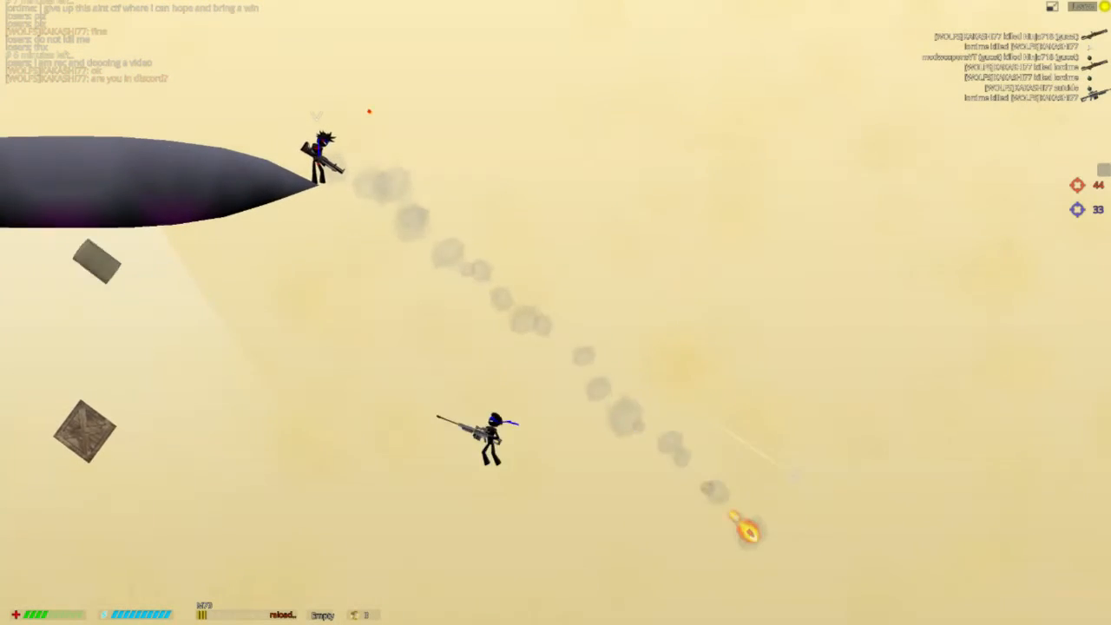
{"action": "key", "text": "Tab"}
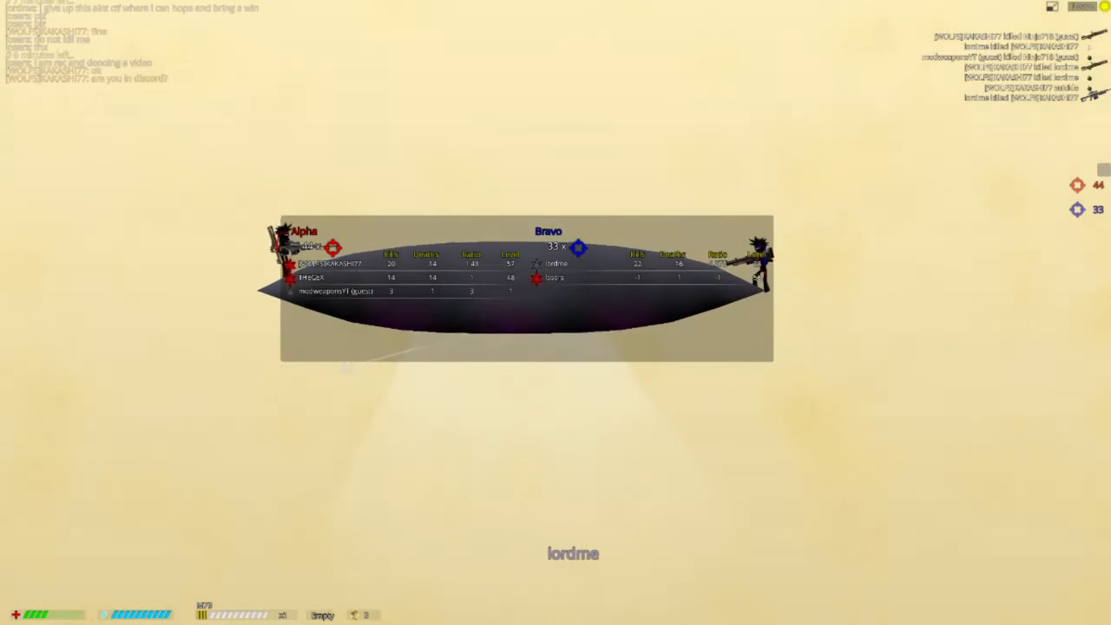
{"action": "key", "text": "Tab"}
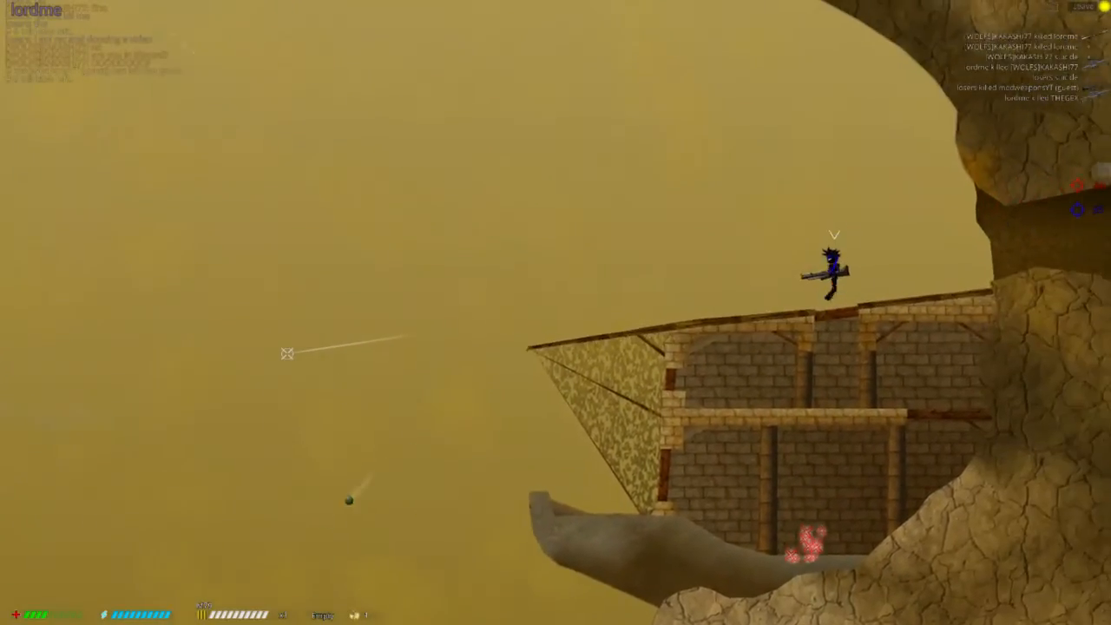
Step: Stop the Vidyard screen recording so its upload begins processing
{"action": "key", "text": "Tab"}
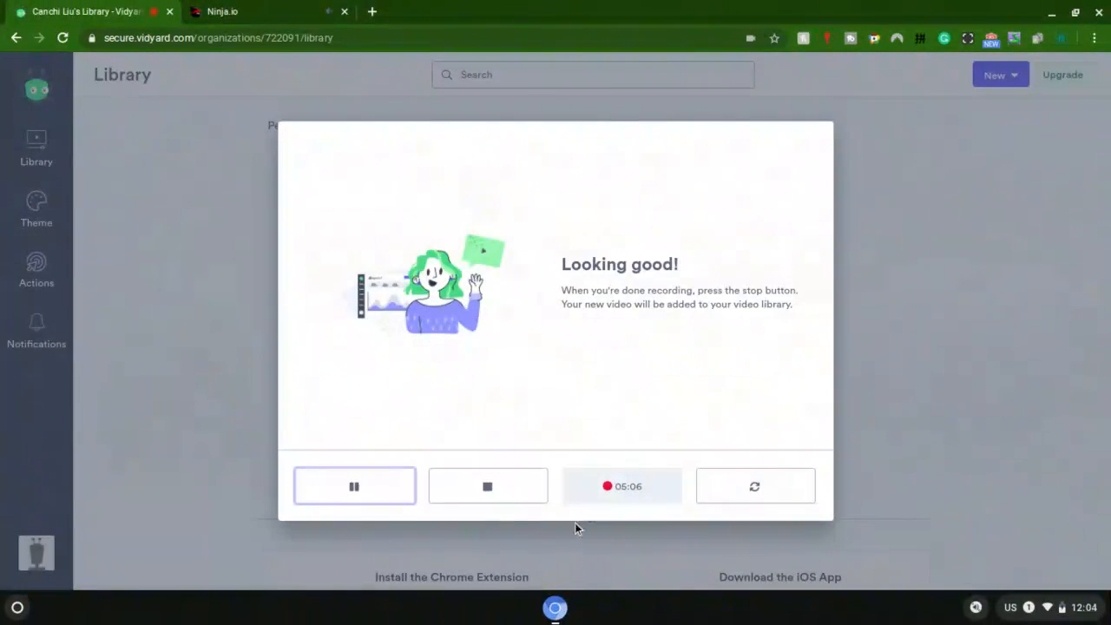
{"action": "mouse_move", "coordinate": [470, 500]}
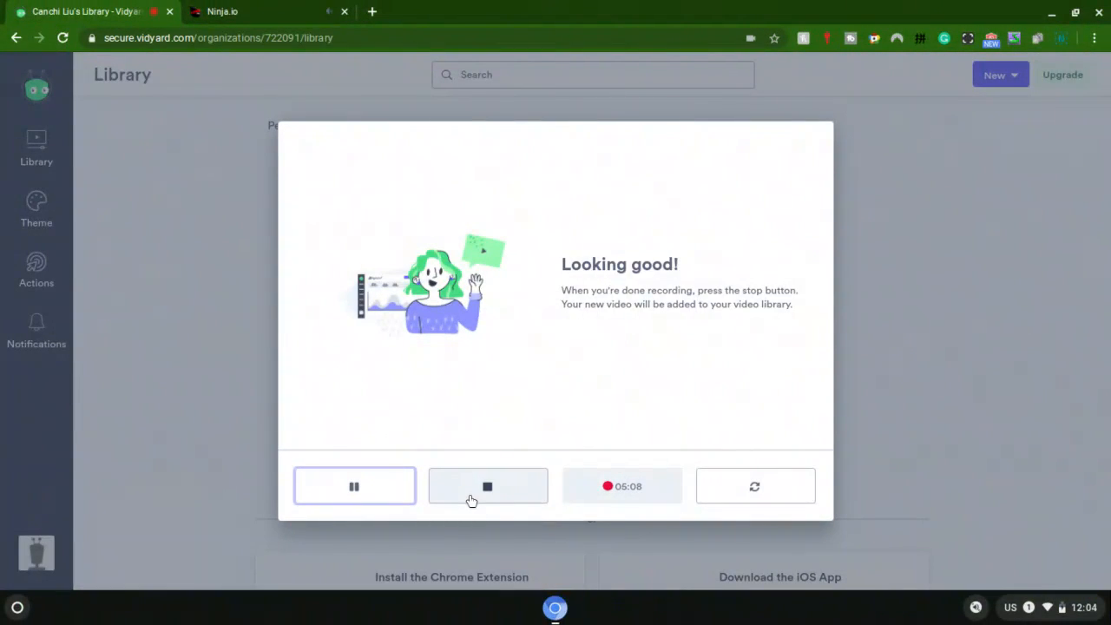
{"action": "left_click", "coordinate": [488, 486]}
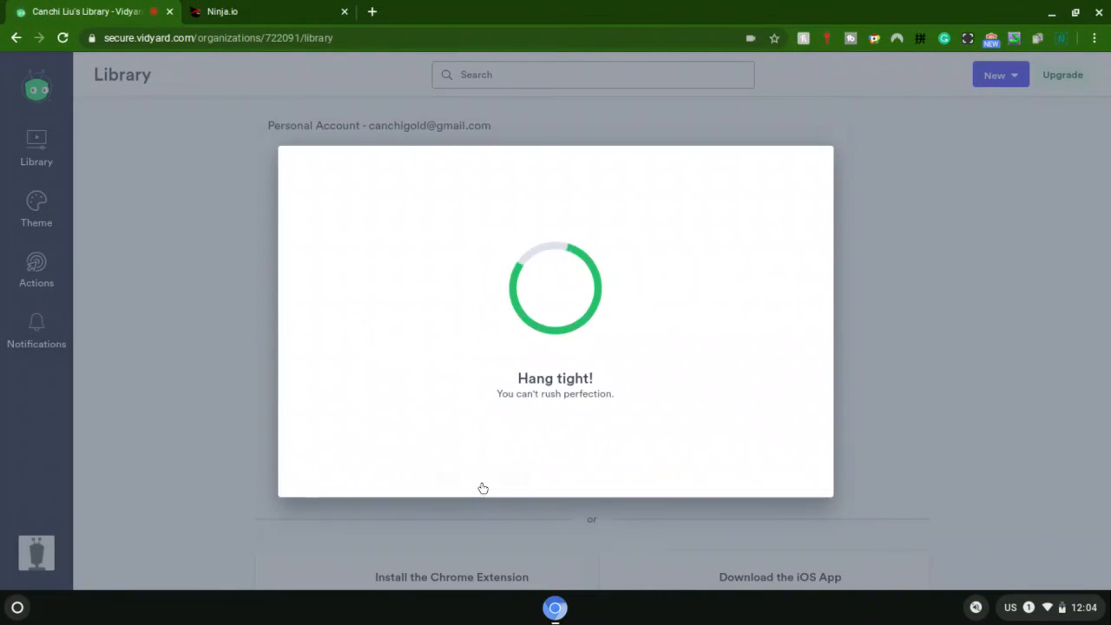